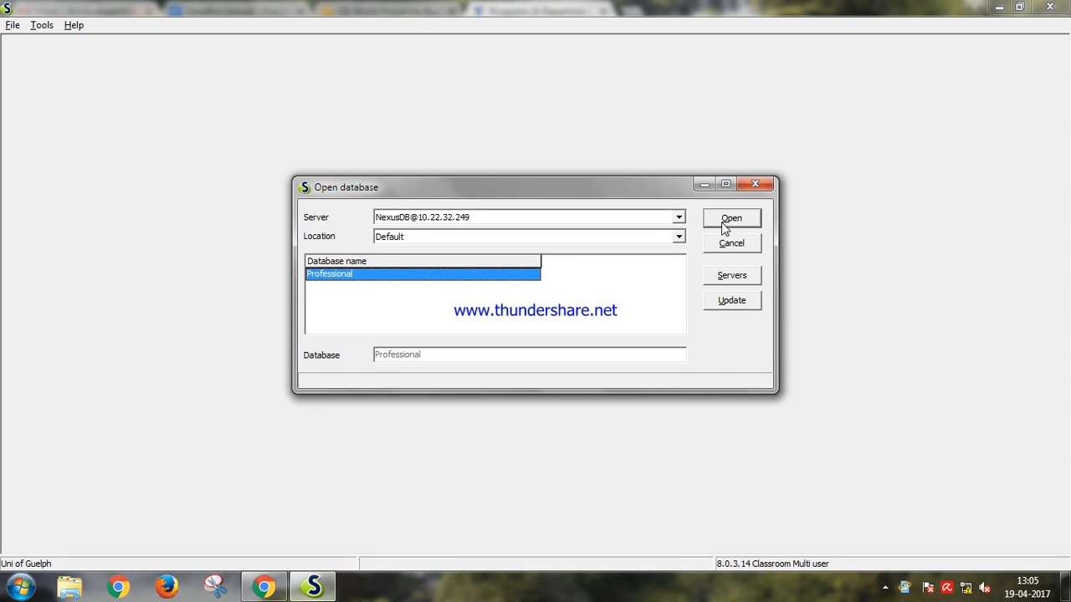
Open the Professional database and log in as the Manager user
left_click(731, 217)
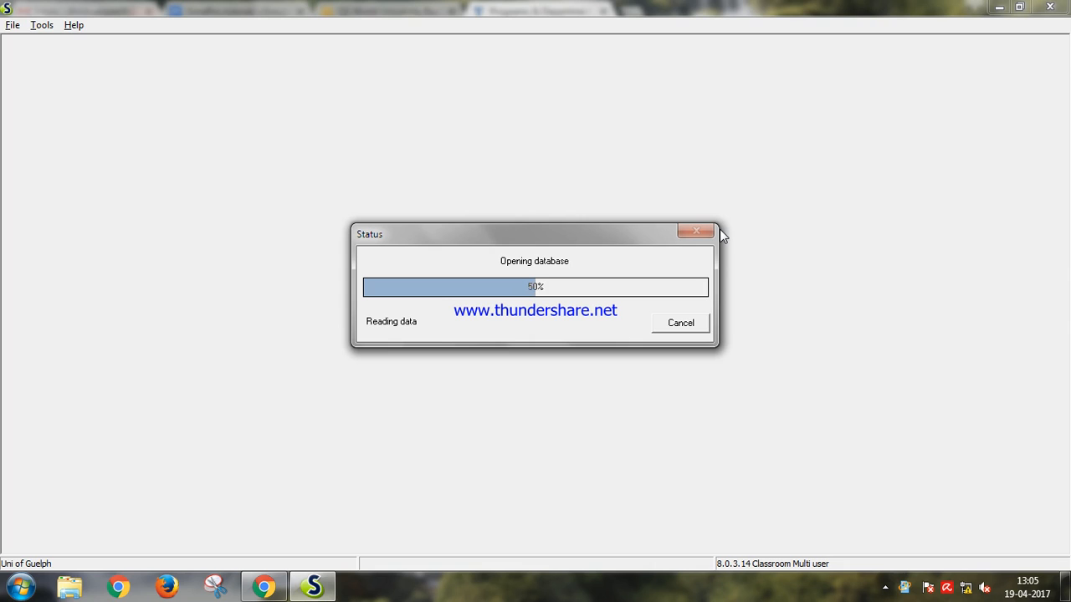
mouse_move(680, 323)
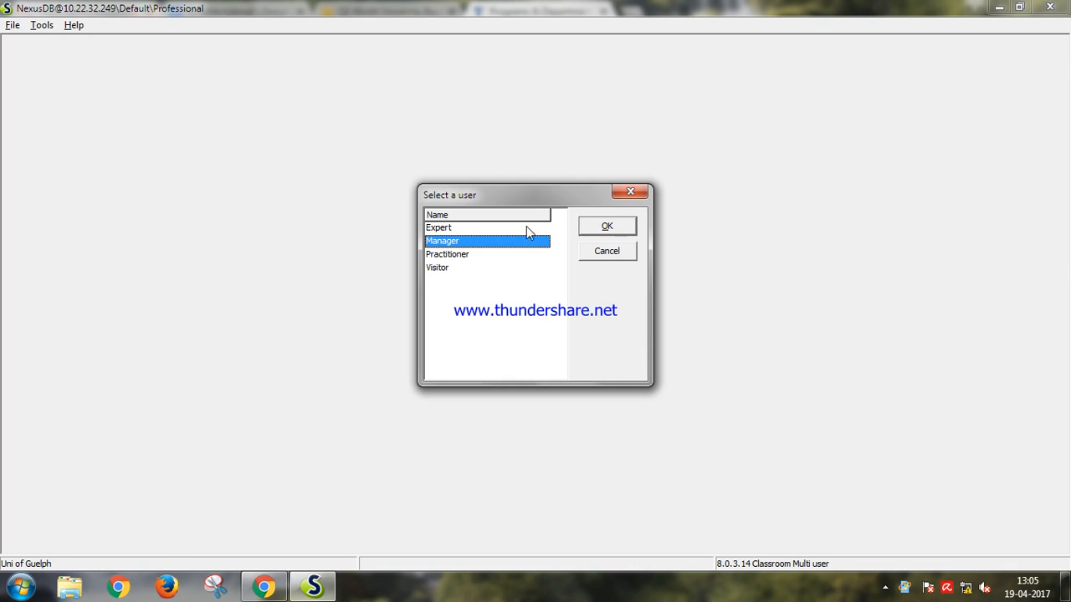
left_click(607, 226)
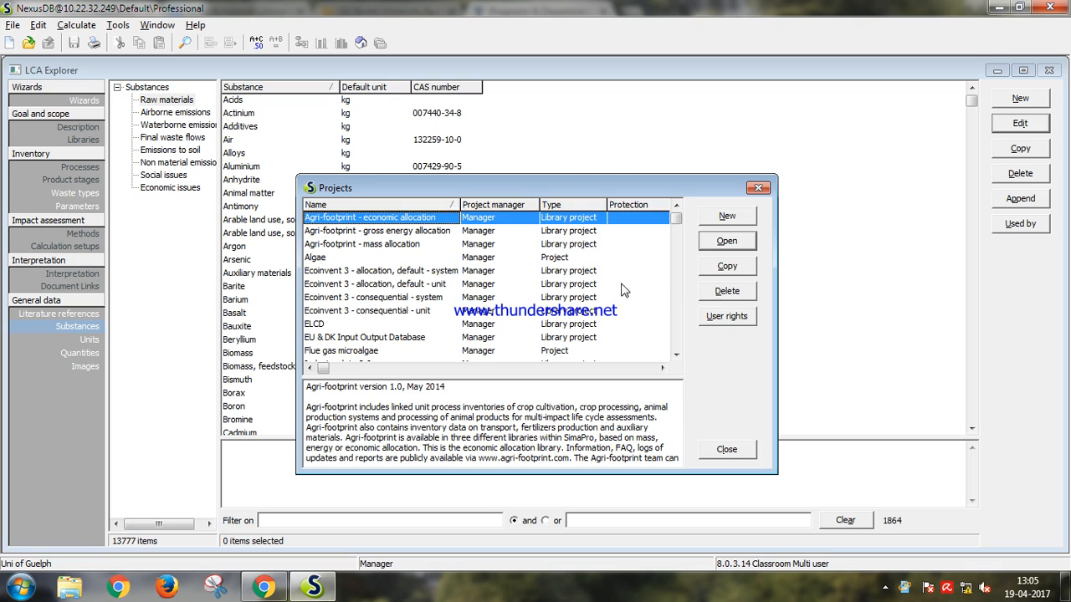
mouse_move(715, 226)
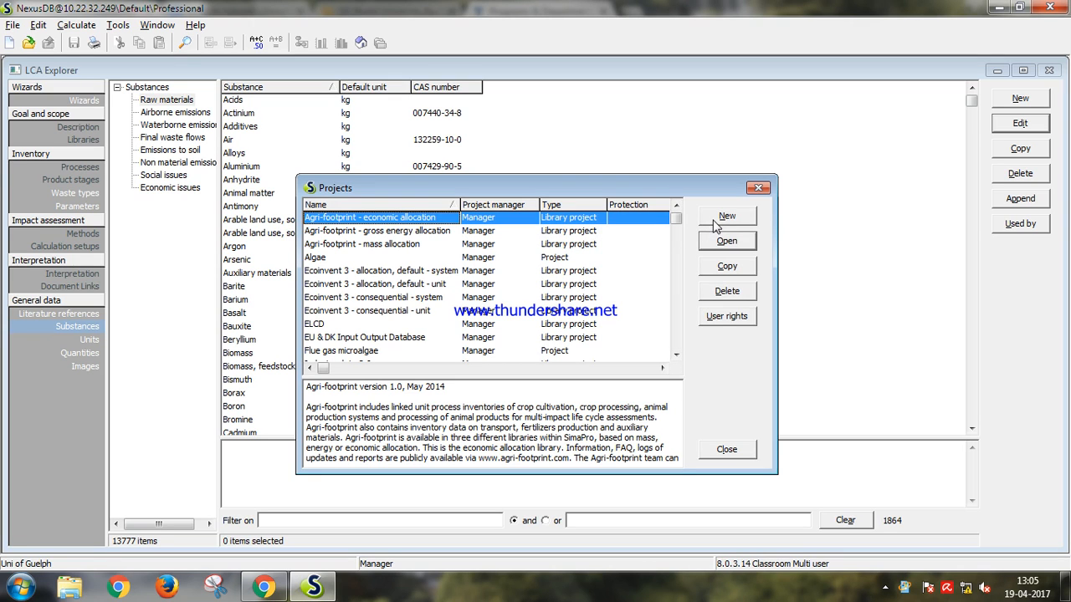
mouse_move(711, 249)
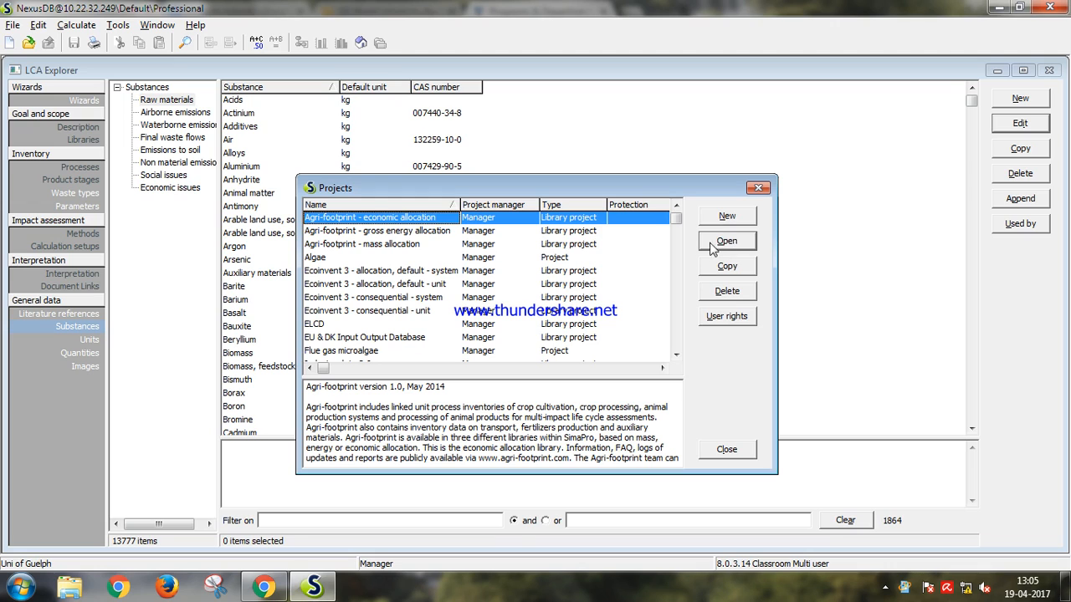
Add a new project named 'sample LCA' in the Projects dialog
left_click(727, 216)
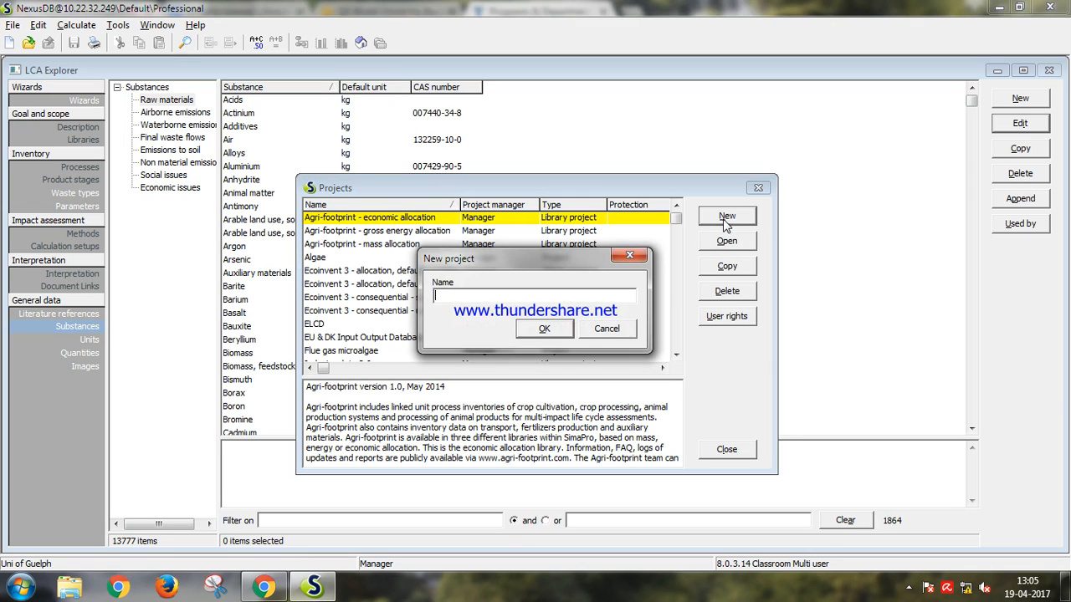
type("sam")
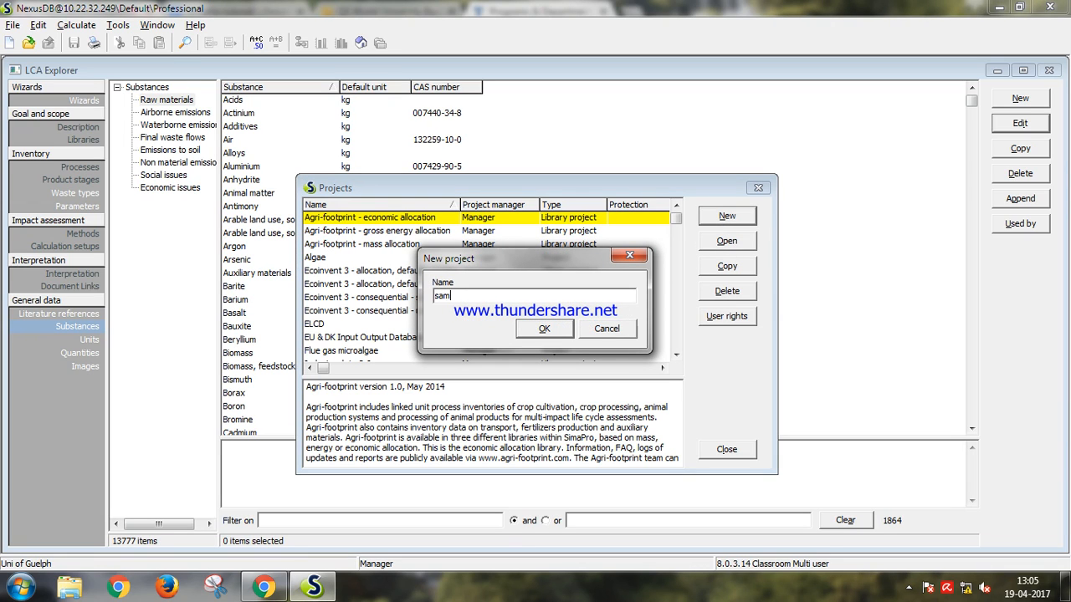
type("ple LCA")
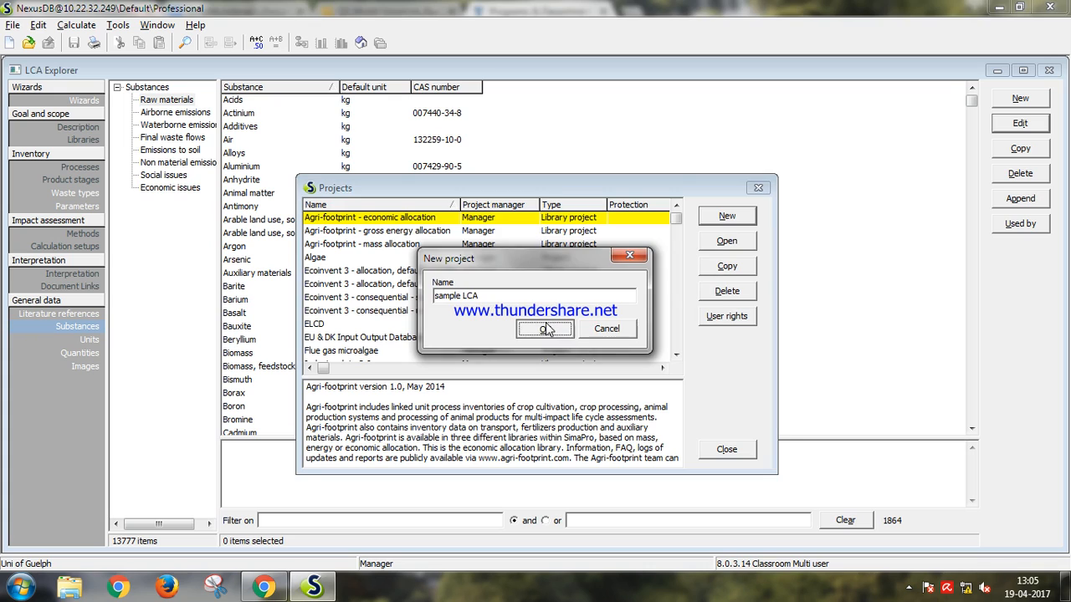
left_click(545, 327)
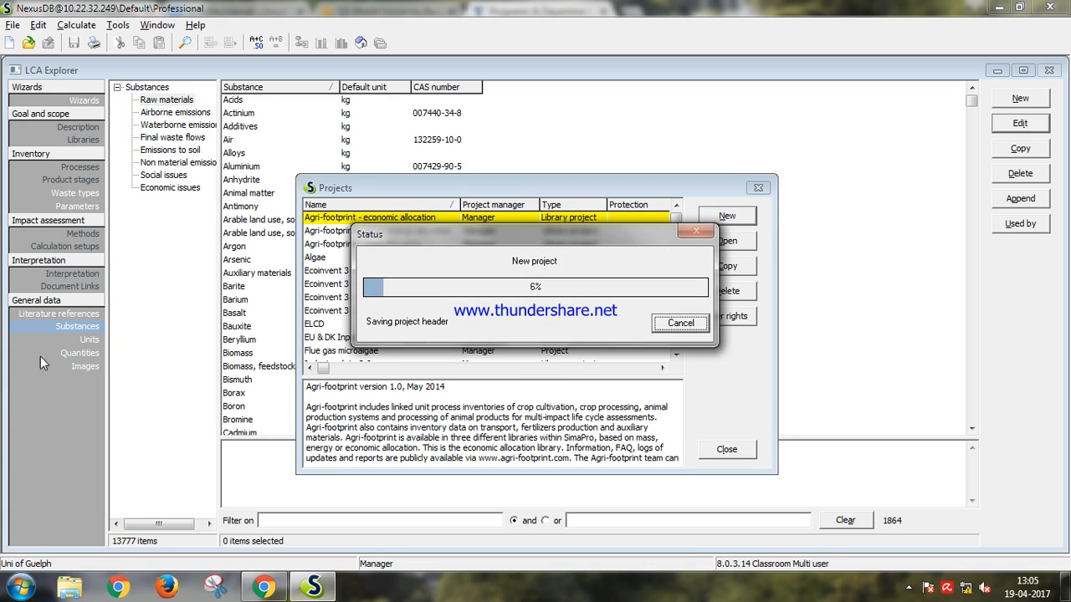
mouse_move(263, 326)
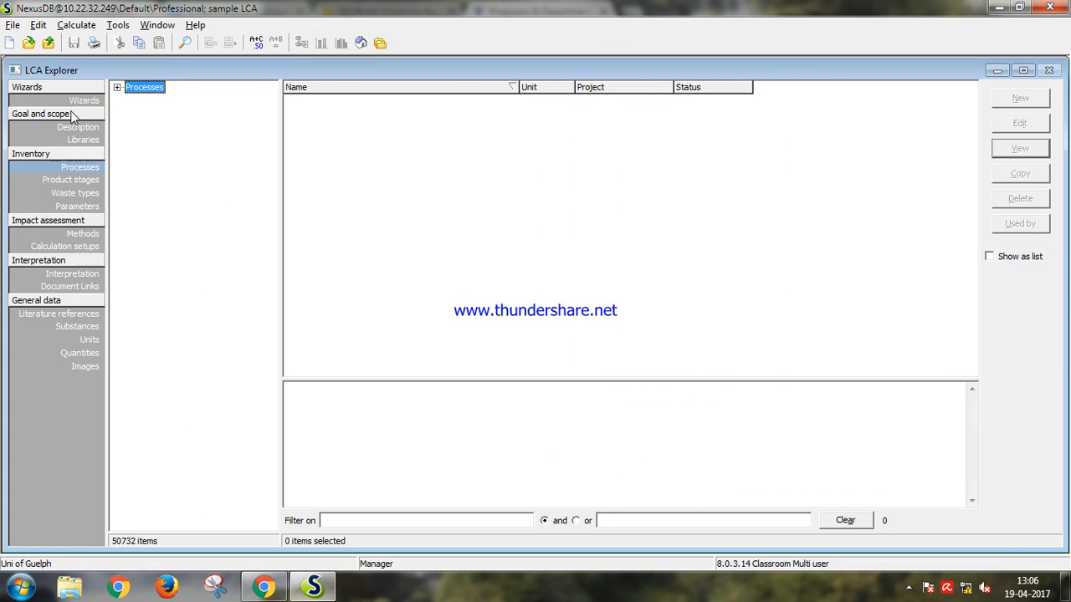
mouse_move(99, 154)
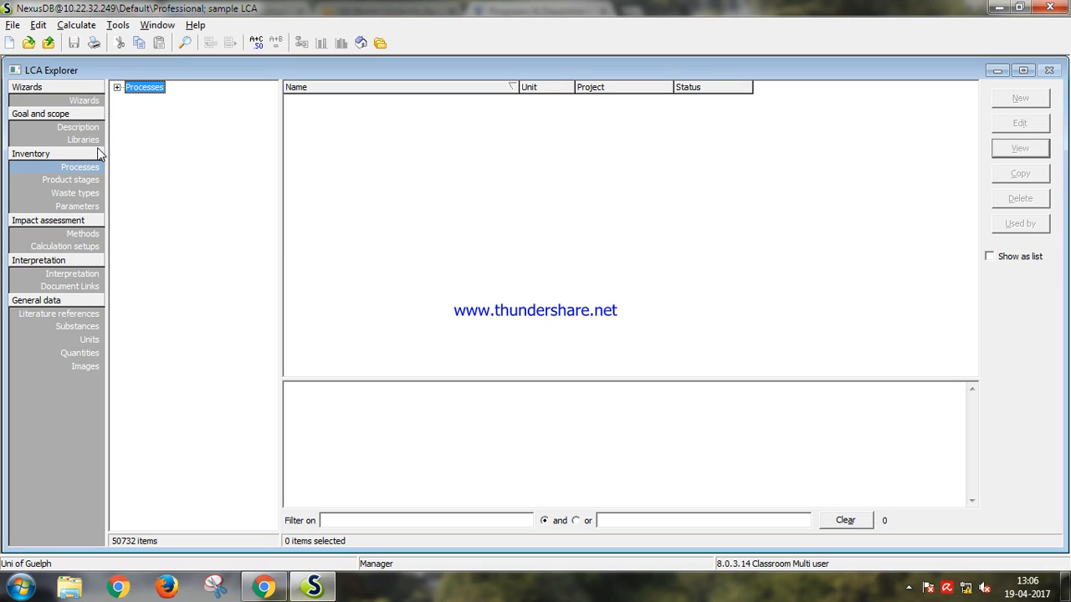
mouse_move(101, 237)
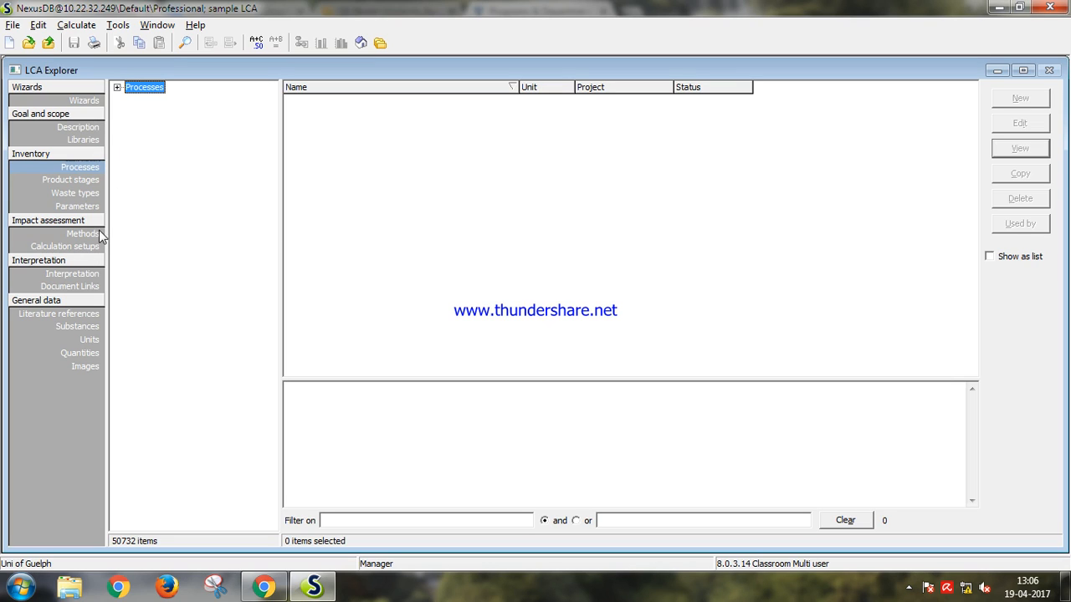
mouse_move(101, 268)
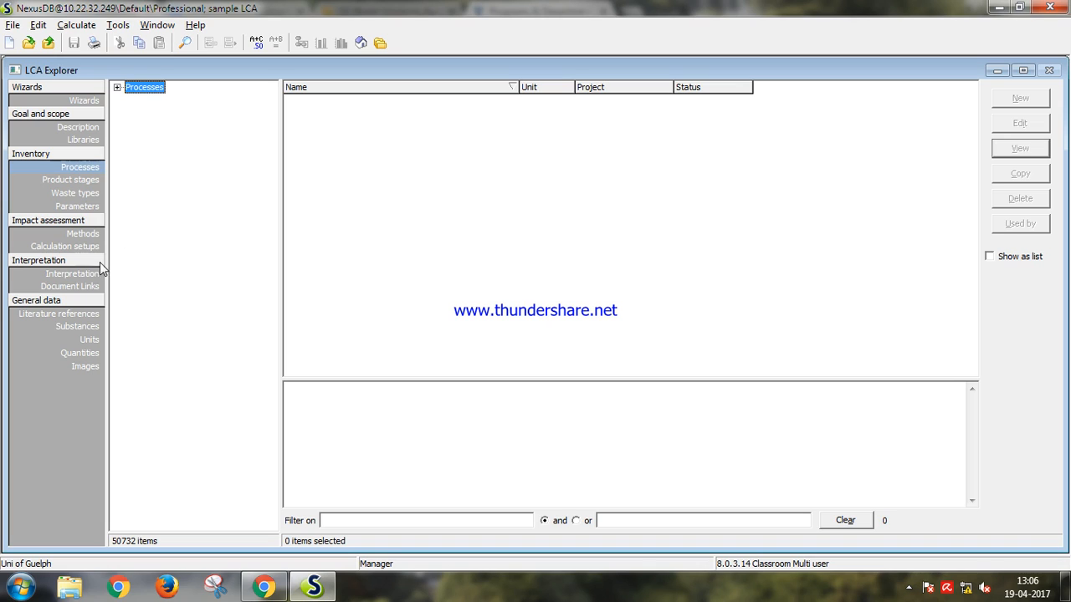
mouse_move(105, 300)
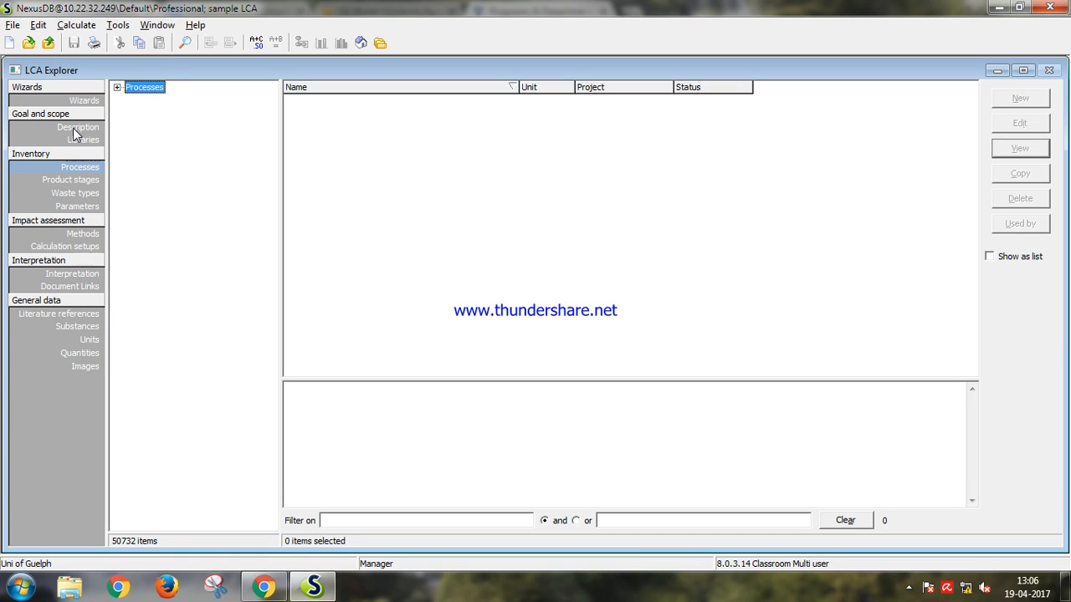
Show the Goal and scope Description form for sample LCA
left_click(78, 126)
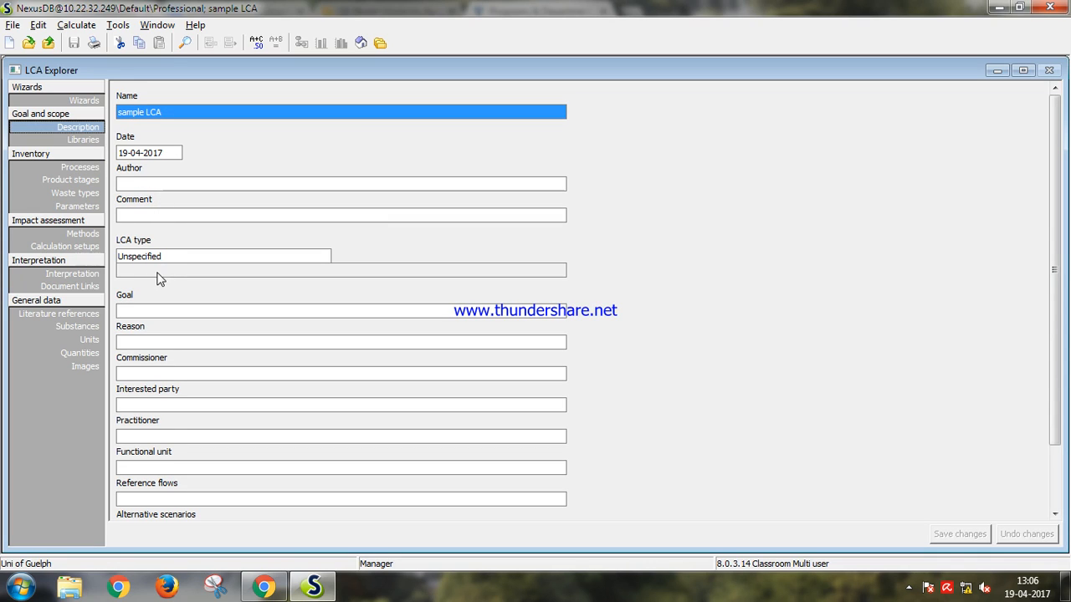
mouse_move(251, 352)
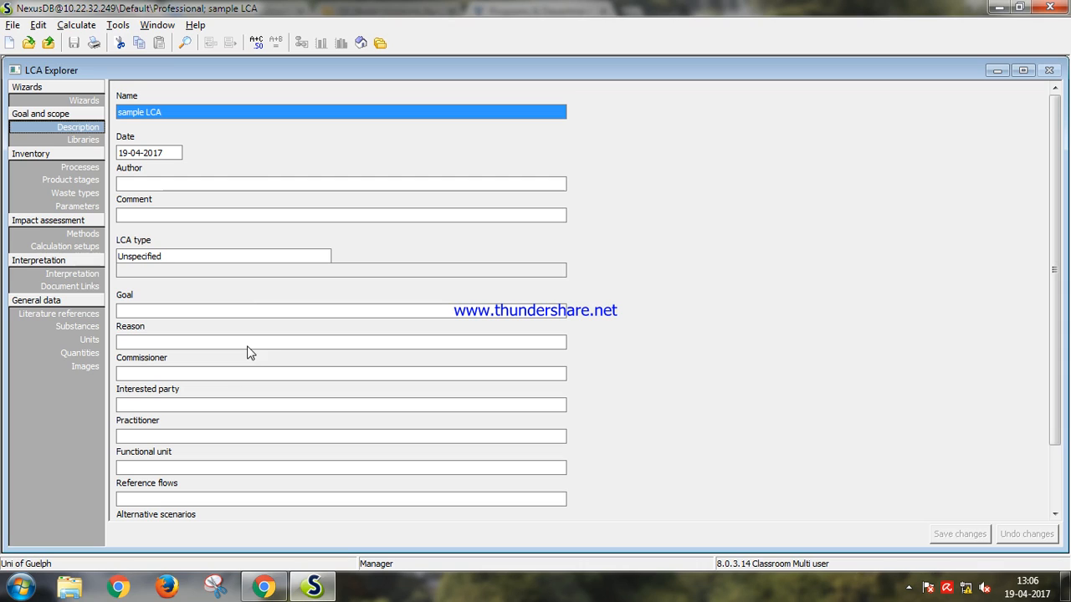
mouse_move(270, 473)
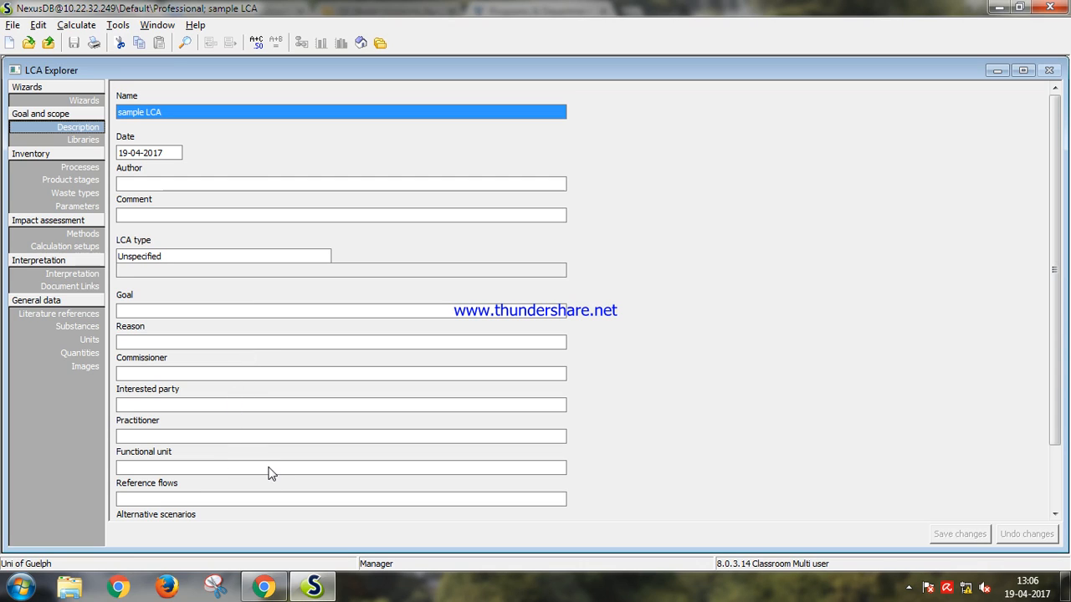
Limit the project libraries to Ecoinvent 3 allocation default system and Methods, then show processes
left_click(83, 140)
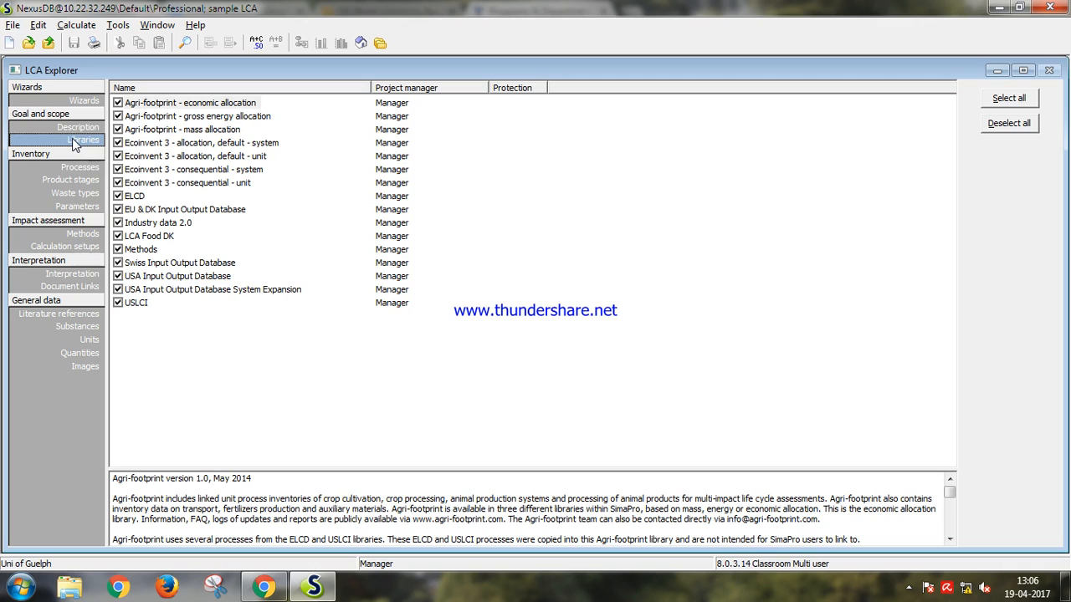
mouse_move(162, 262)
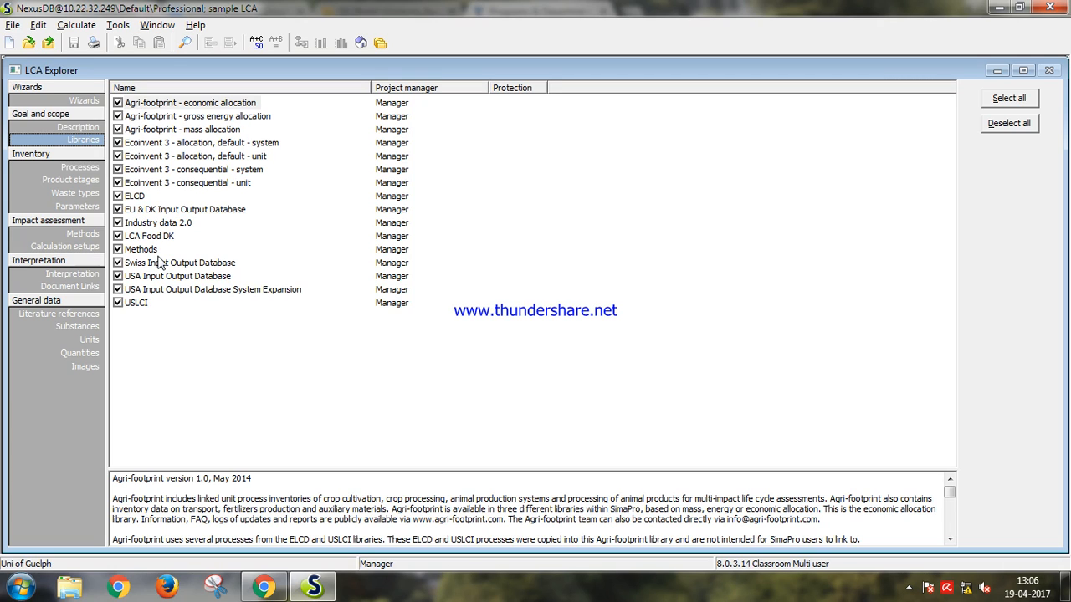
mouse_move(293, 266)
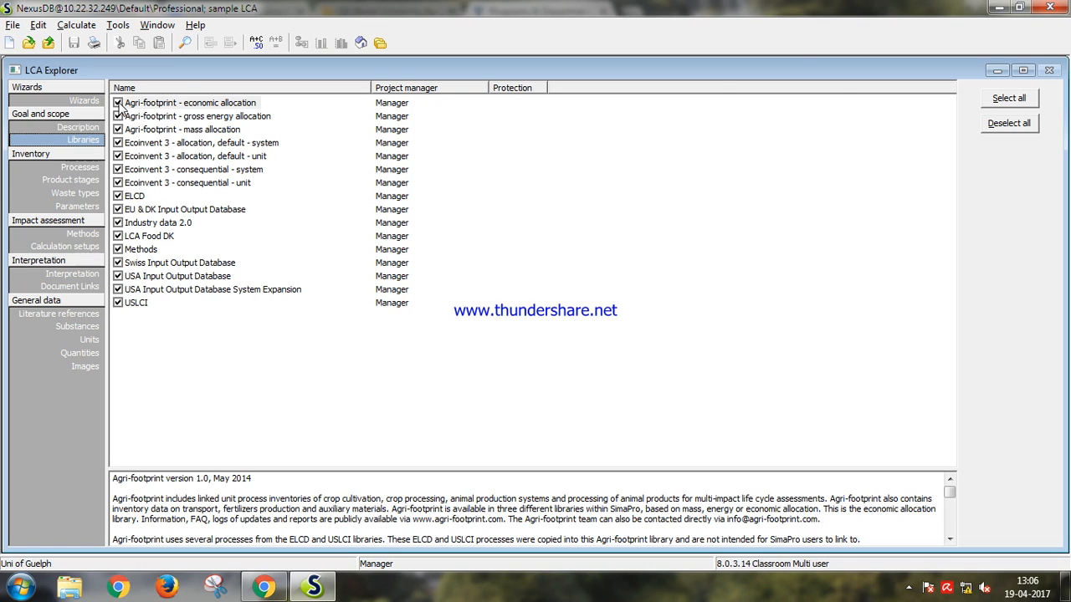
left_click(1009, 123)
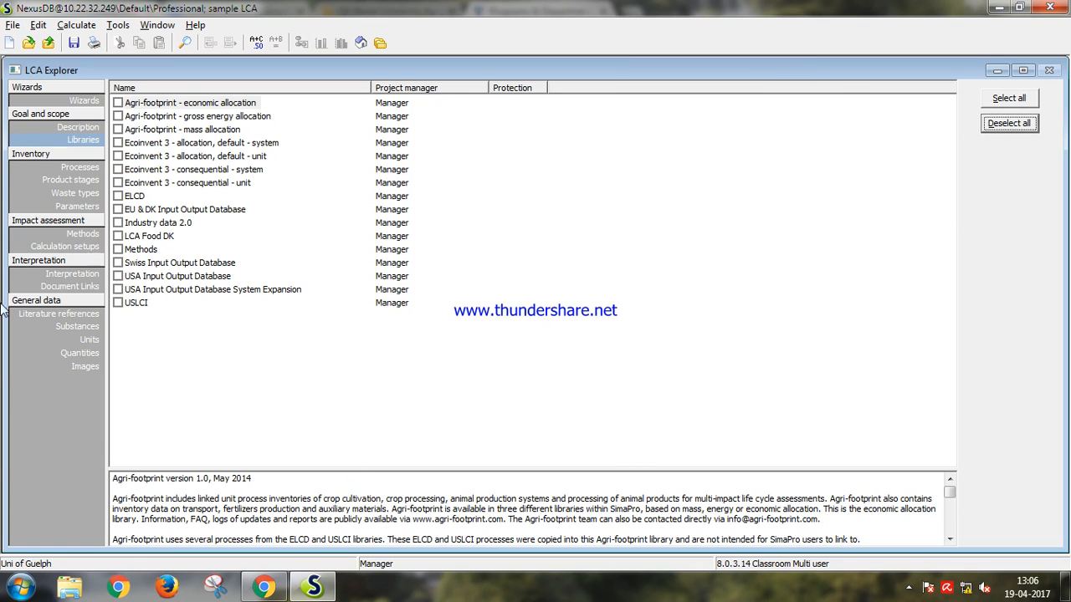
left_click(118, 143)
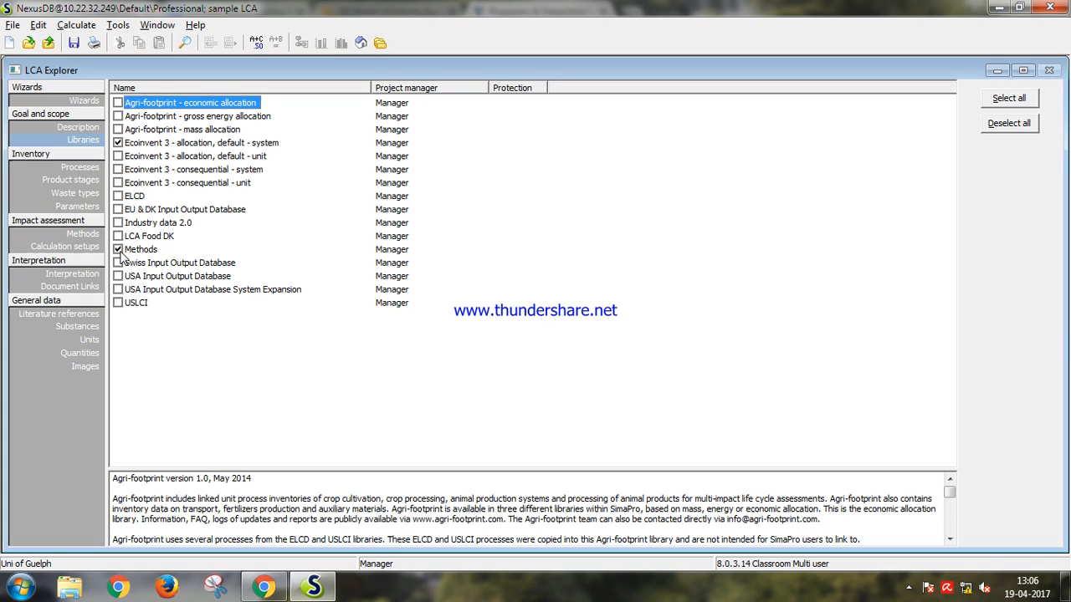
mouse_move(57, 159)
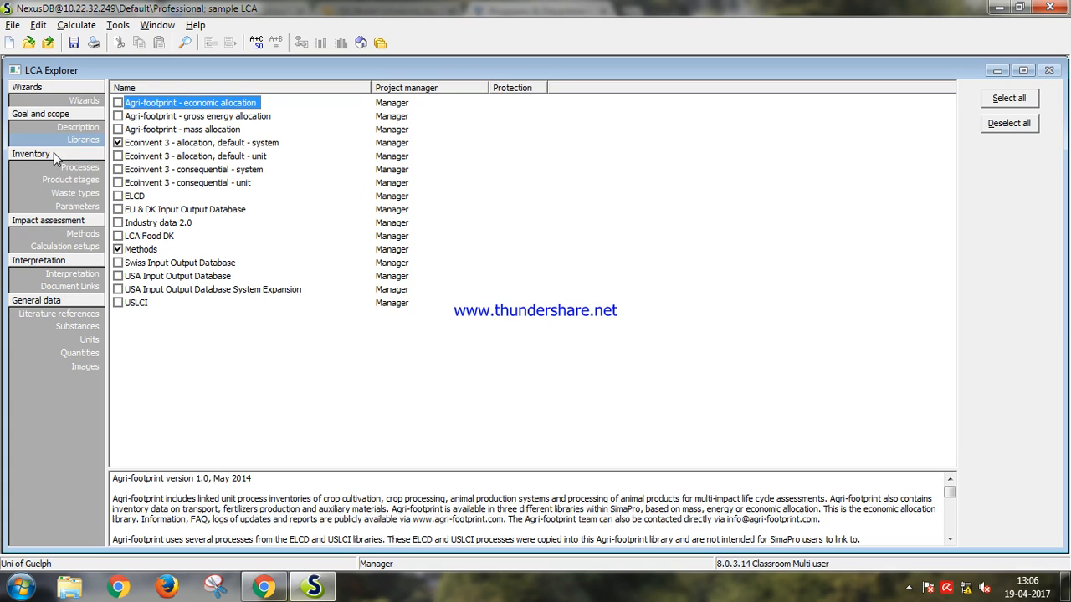
left_click(80, 168)
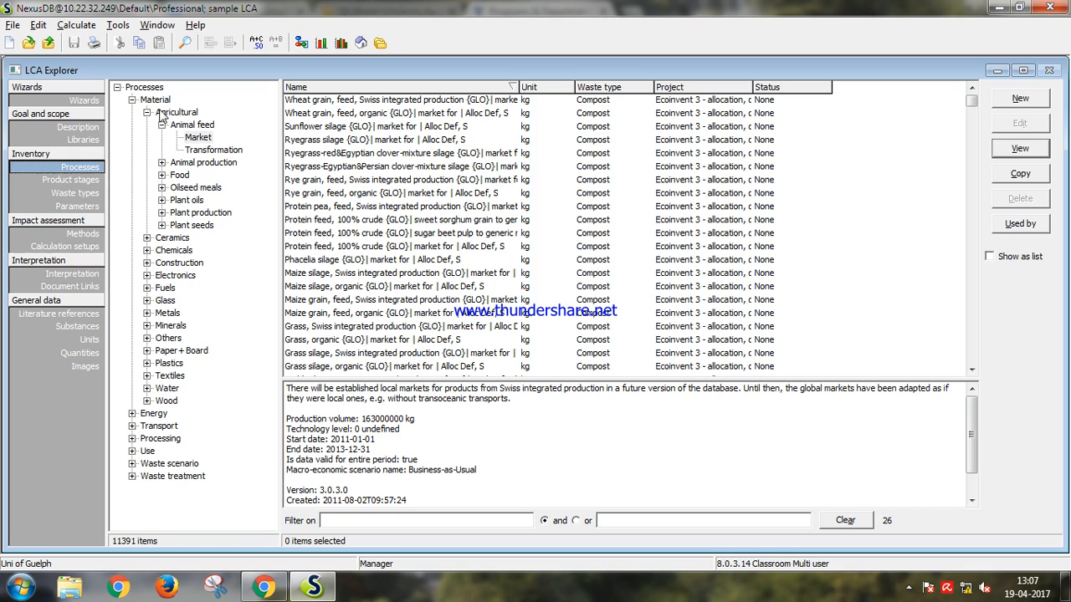
Collapse the Material category and view the empty Product stages categories
left_click(133, 100)
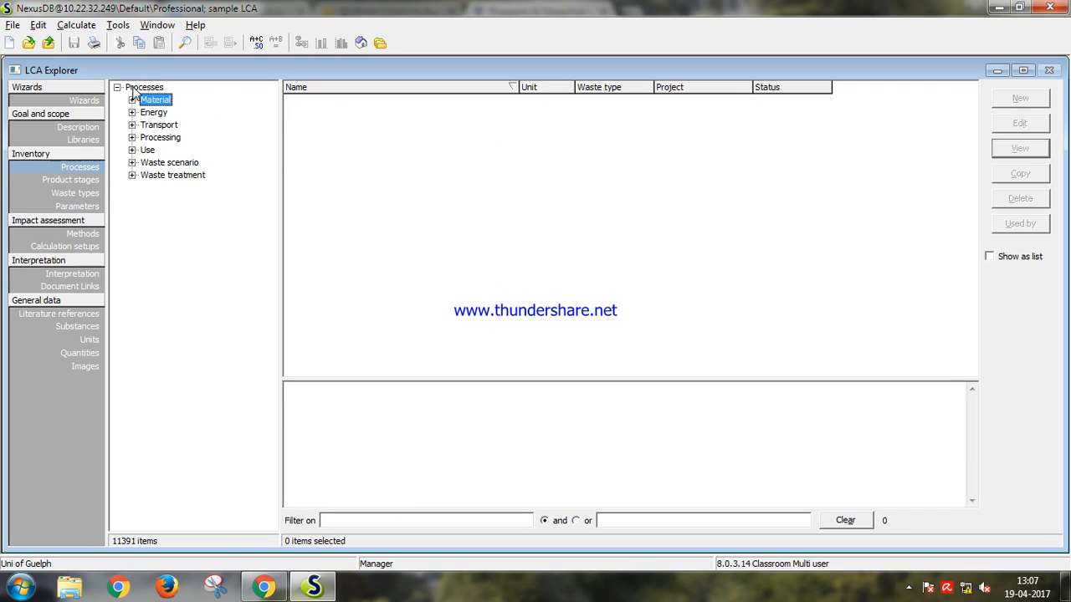
mouse_move(184, 154)
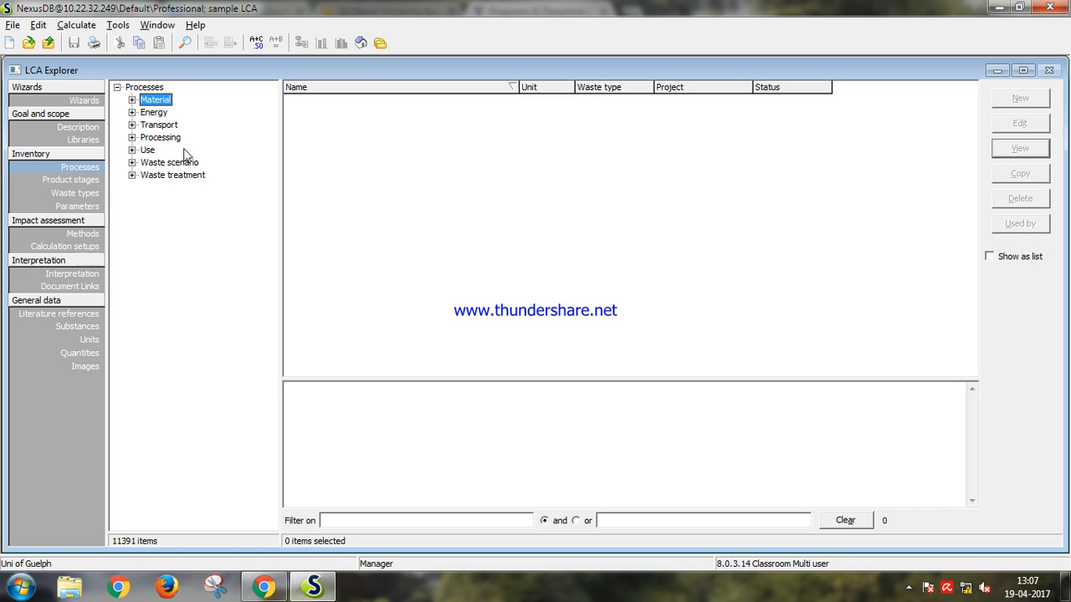
mouse_move(213, 179)
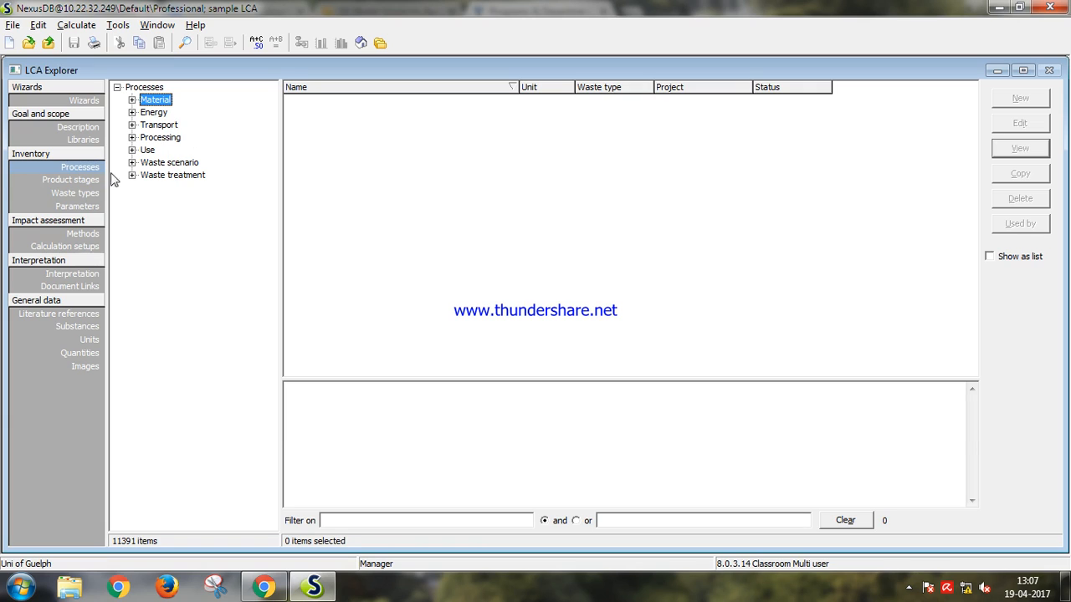
left_click(70, 179)
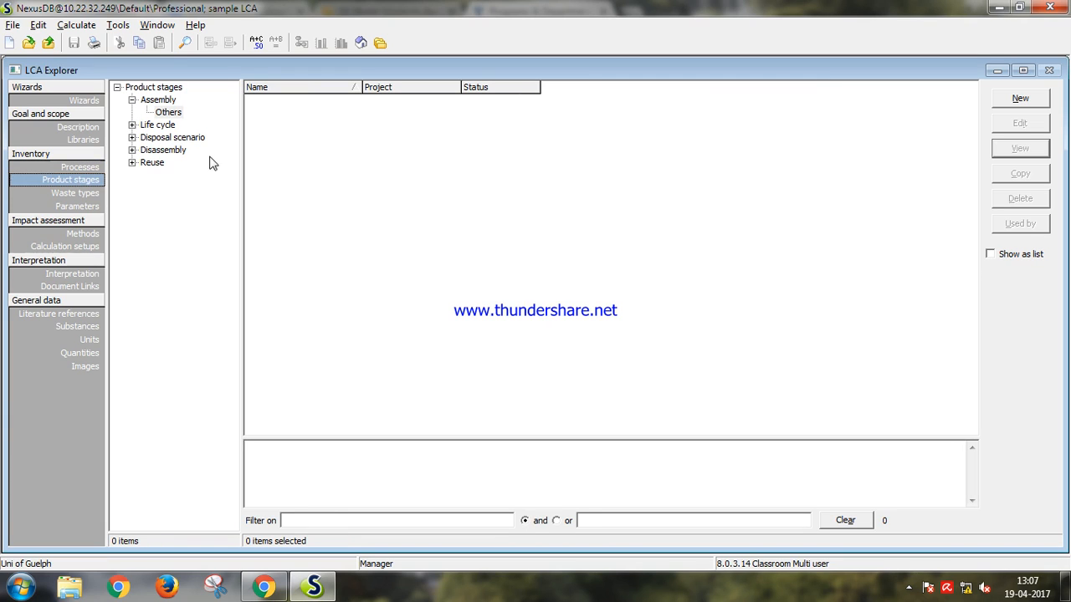
mouse_move(94, 232)
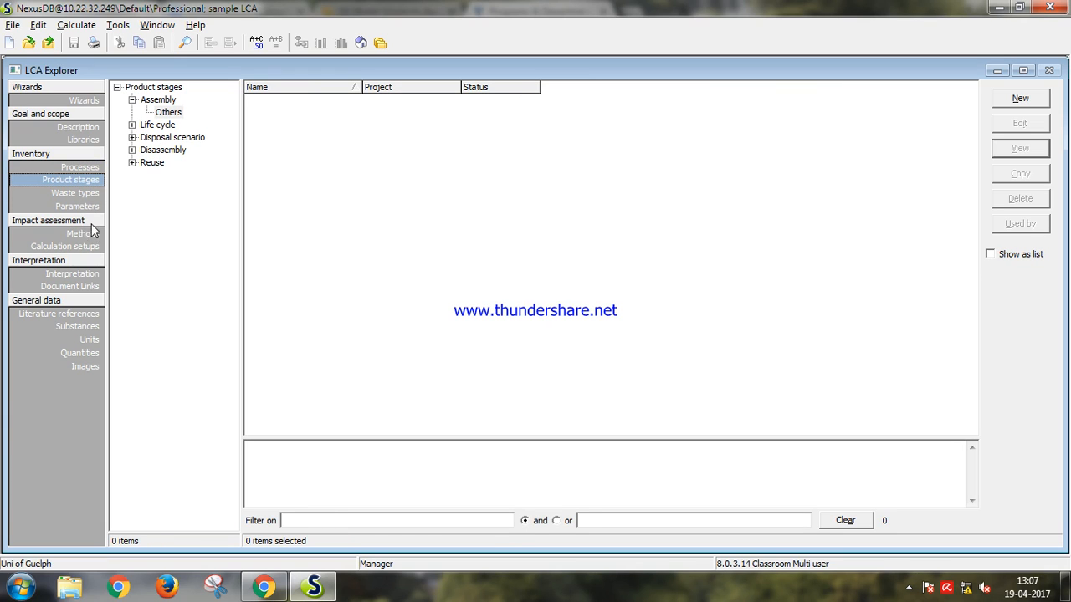
Inspect ReCiPe Endpoint (H) with World ReCiPe H/A weighting, then view the Interpretation form
left_click(82, 233)
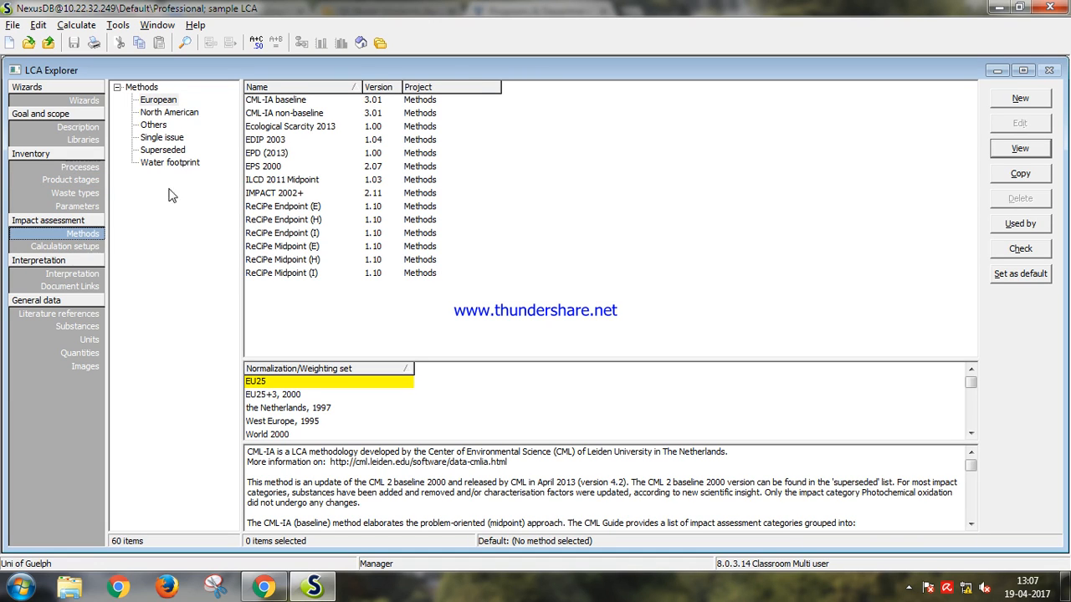
mouse_move(430, 285)
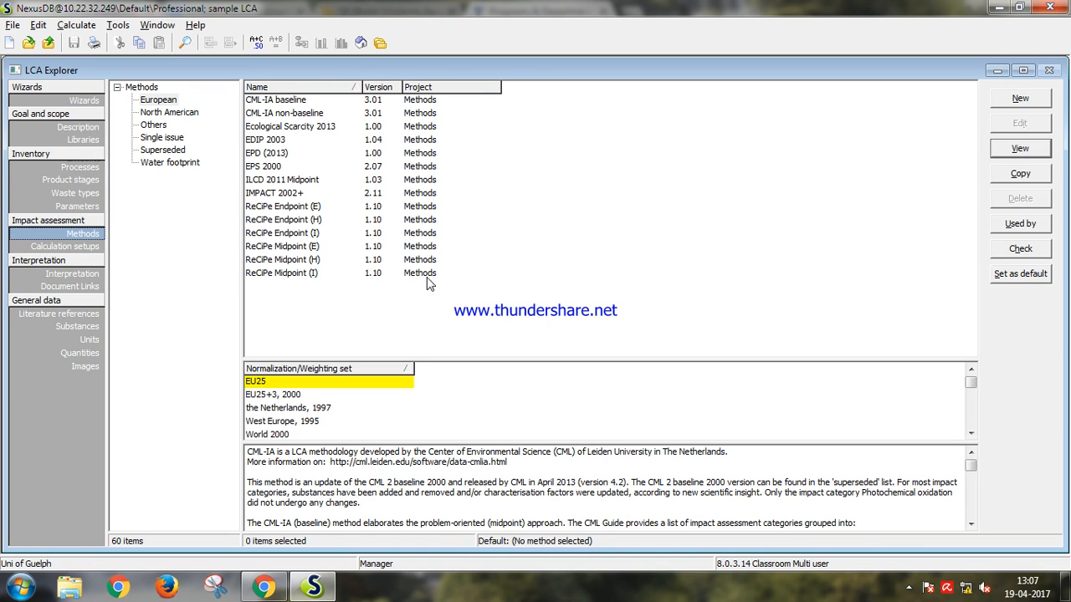
mouse_move(305, 251)
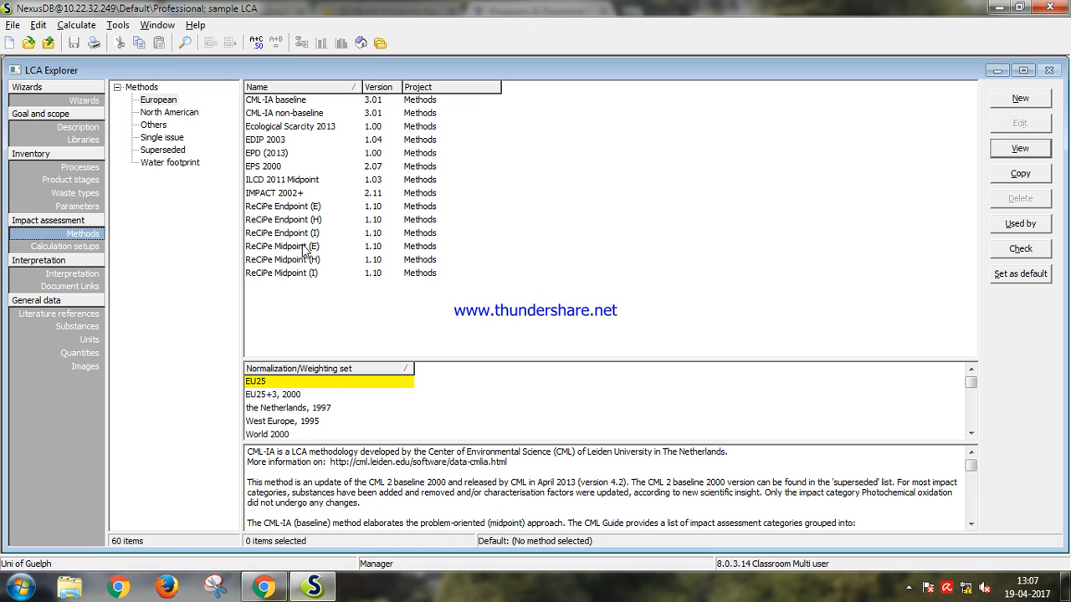
left_click(283, 219)
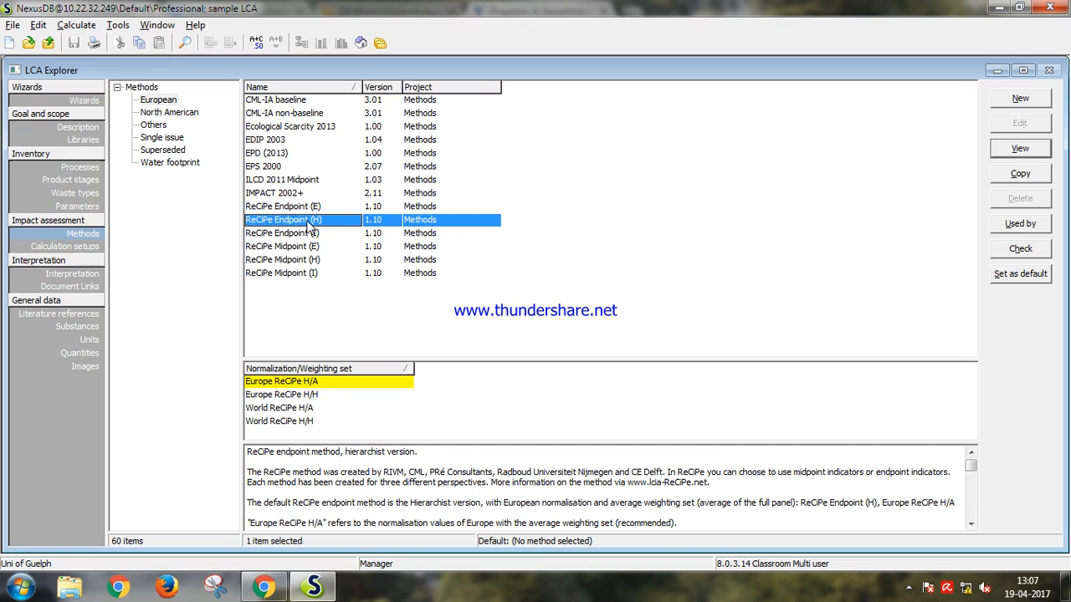
mouse_move(285, 404)
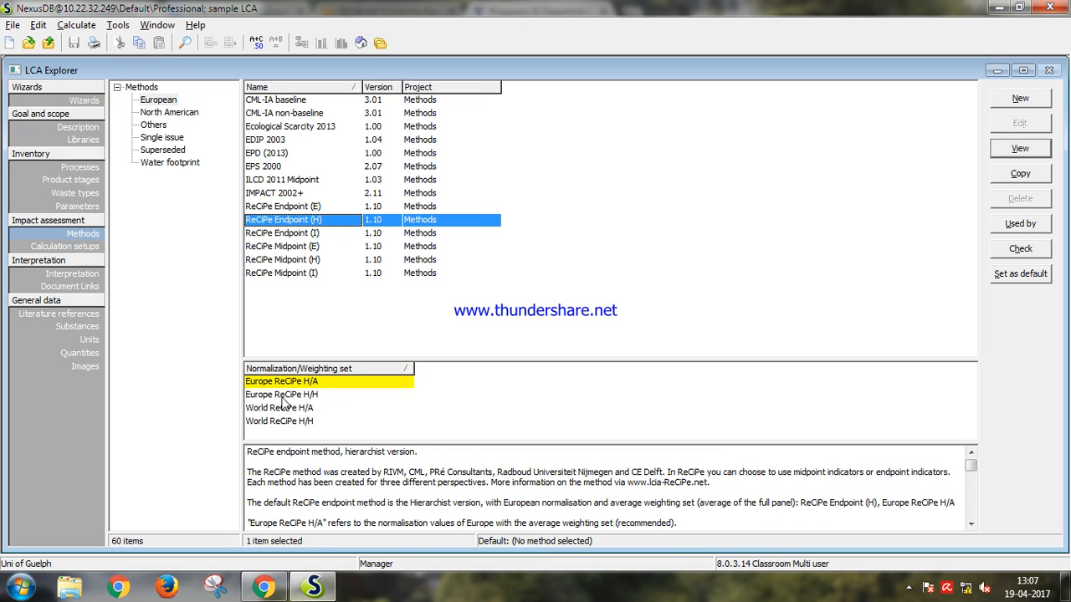
left_click(278, 407)
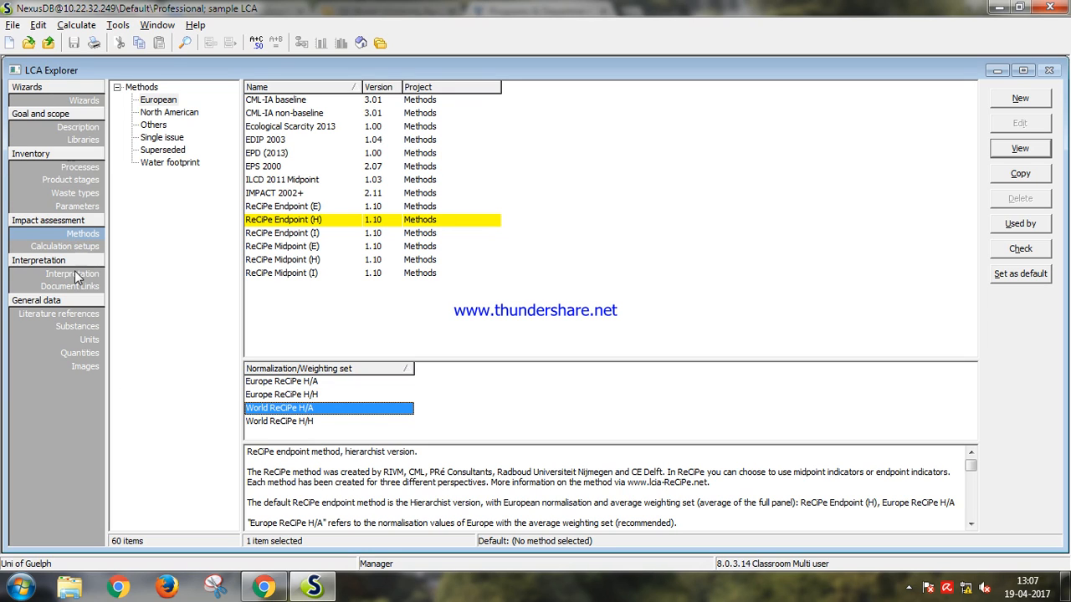
left_click(72, 273)
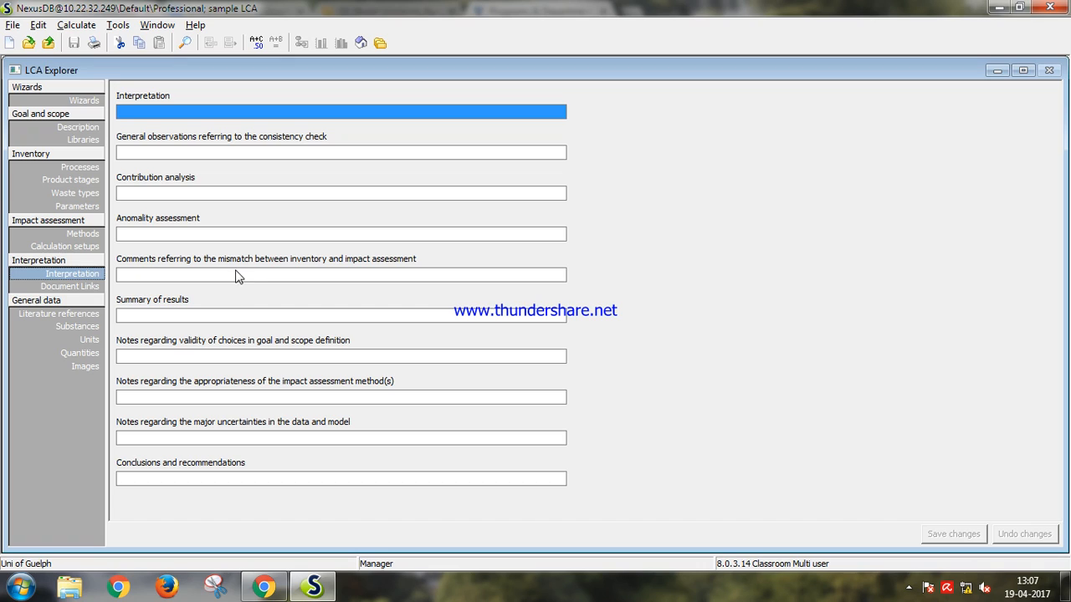
mouse_move(90, 220)
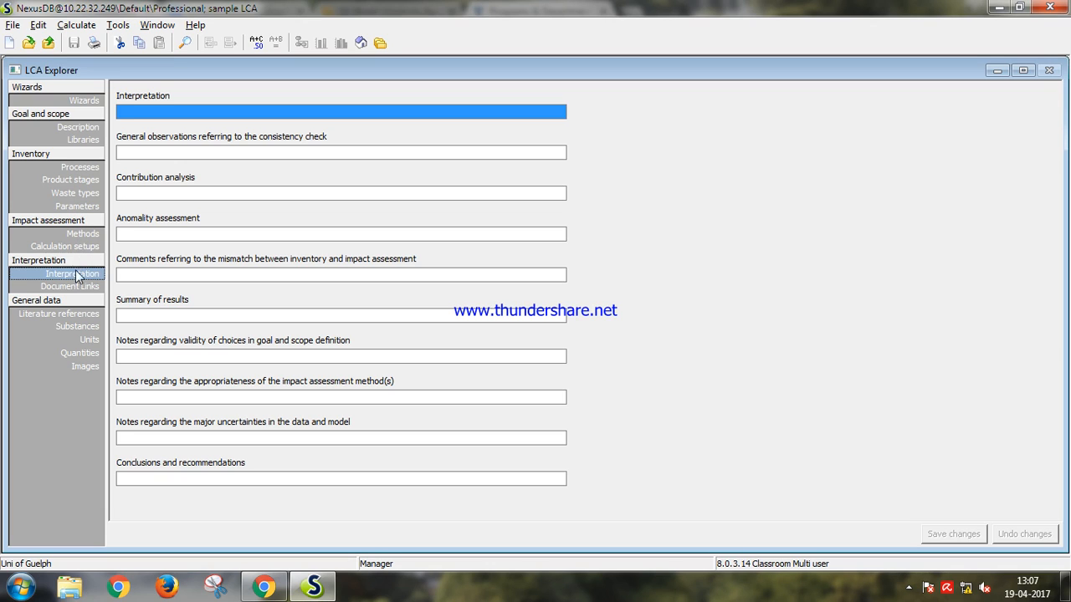
Show Processes with Material expanded and the Agricultural subcategory collapsed
left_click(80, 167)
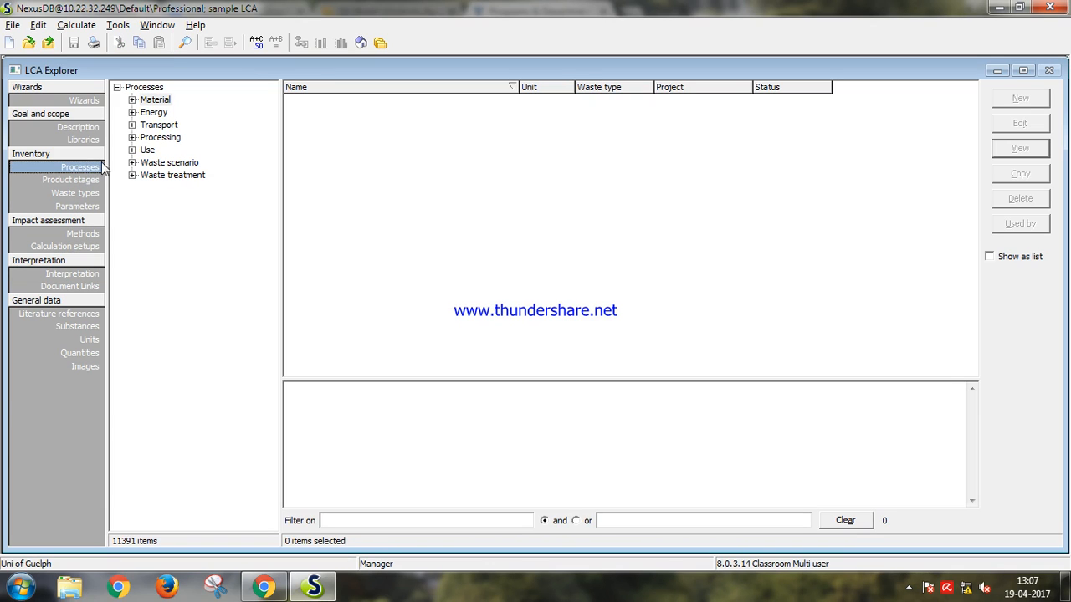
mouse_move(164, 108)
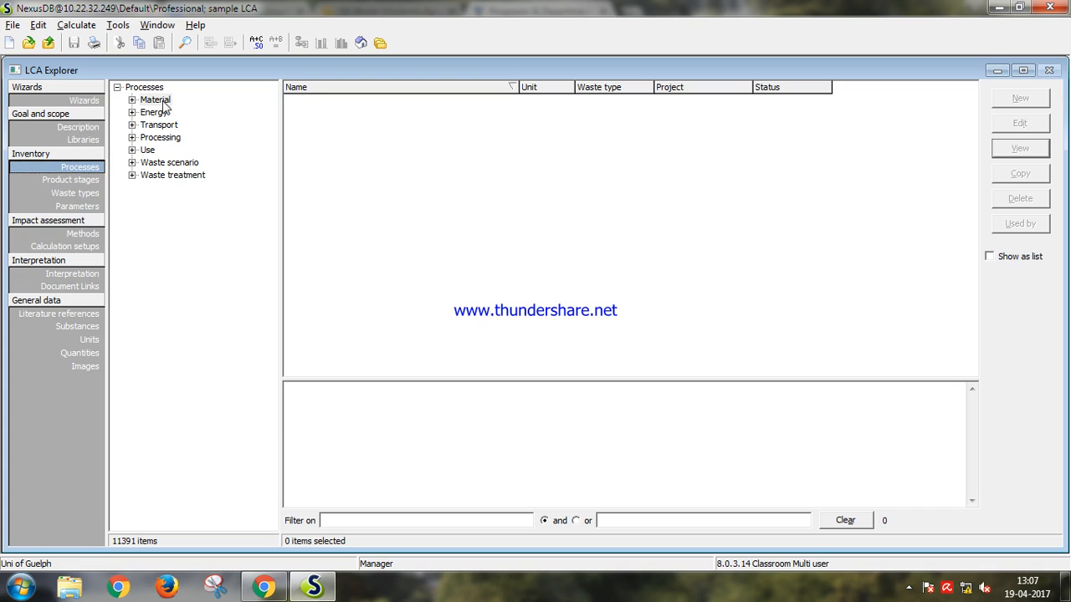
left_click(132, 100)
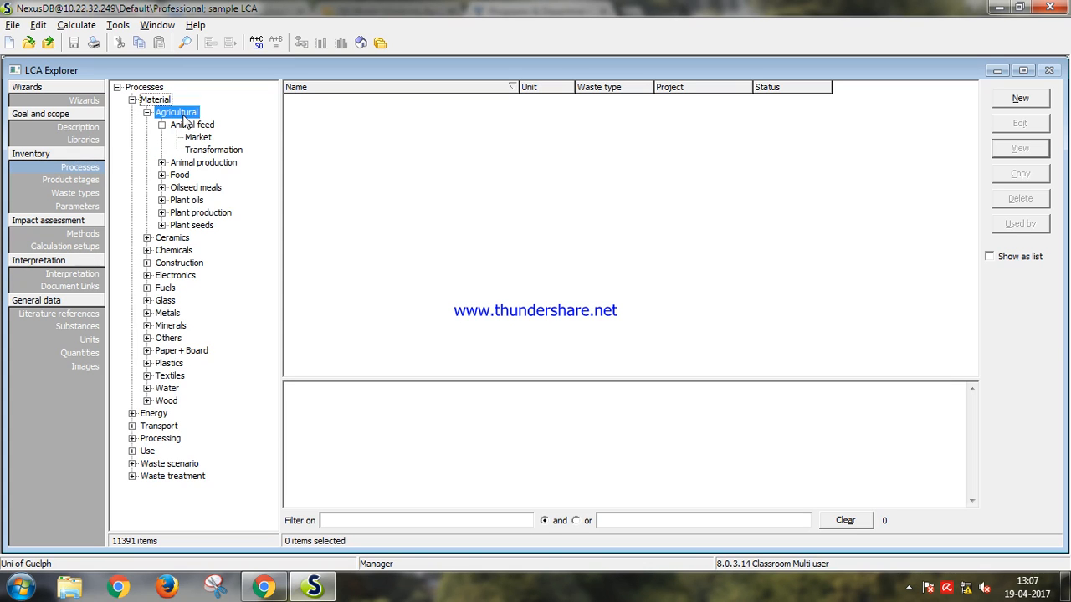
left_click(148, 113)
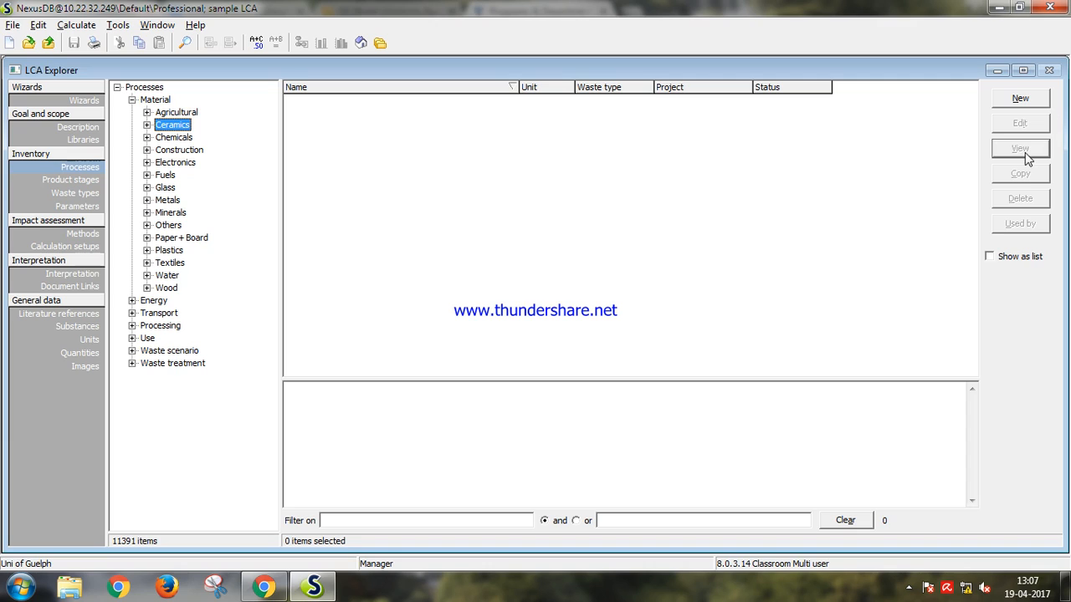
mouse_move(1031, 181)
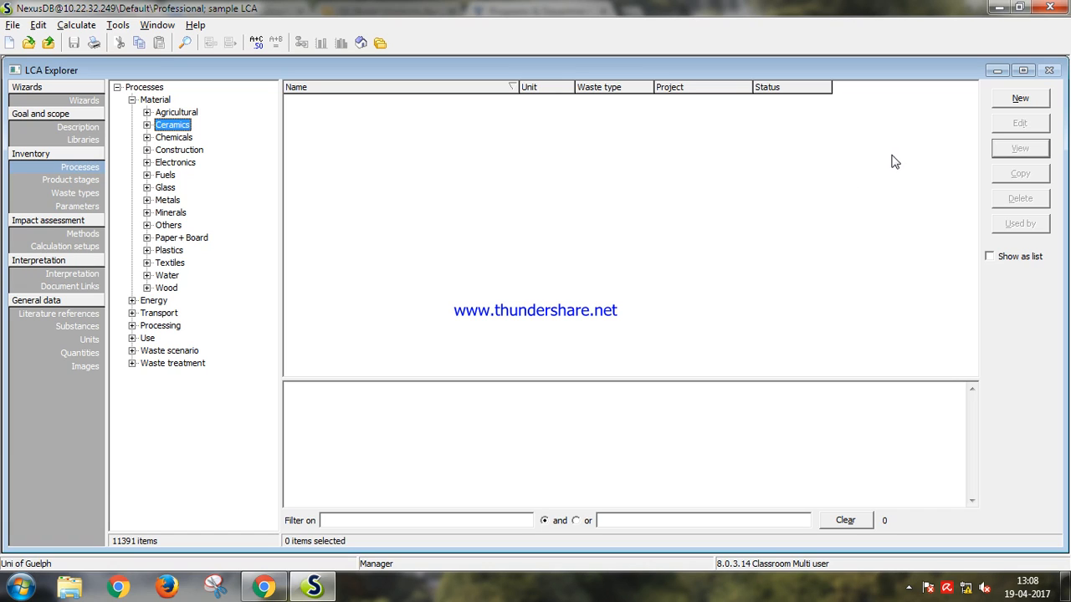
mouse_move(935, 291)
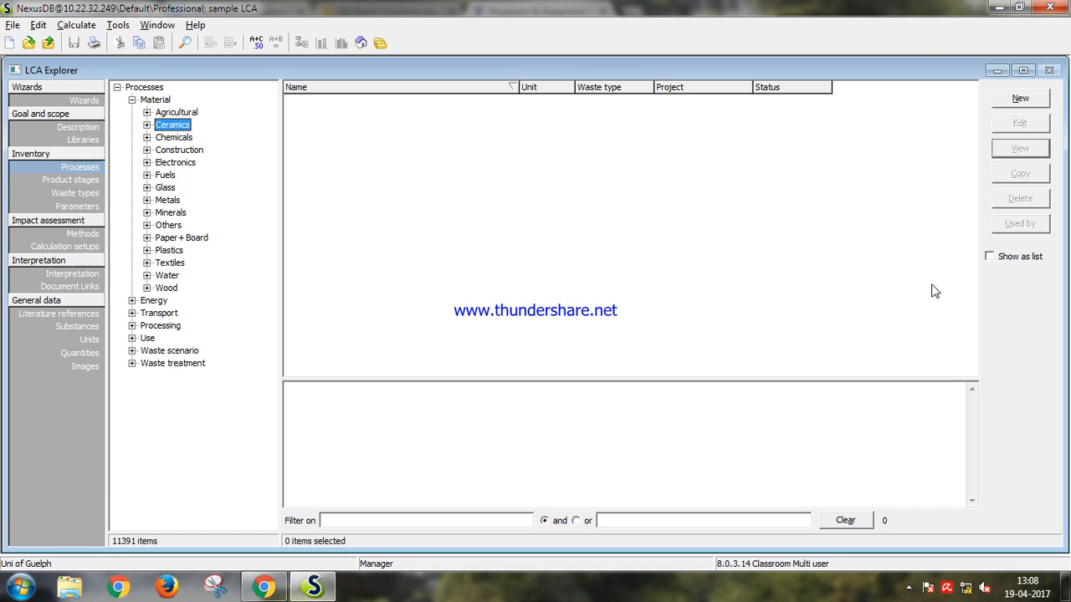